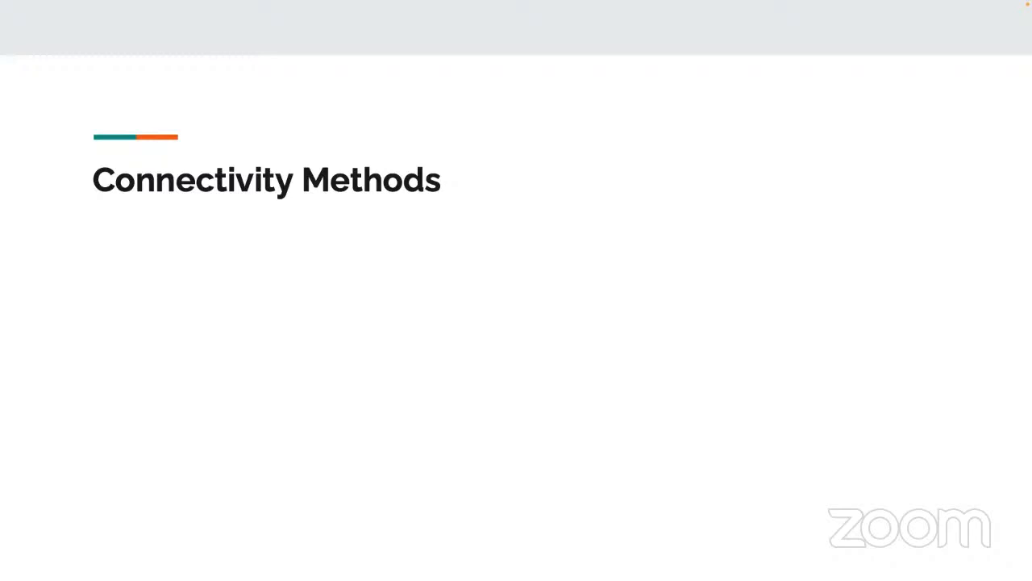
mouse_move(280, 165)
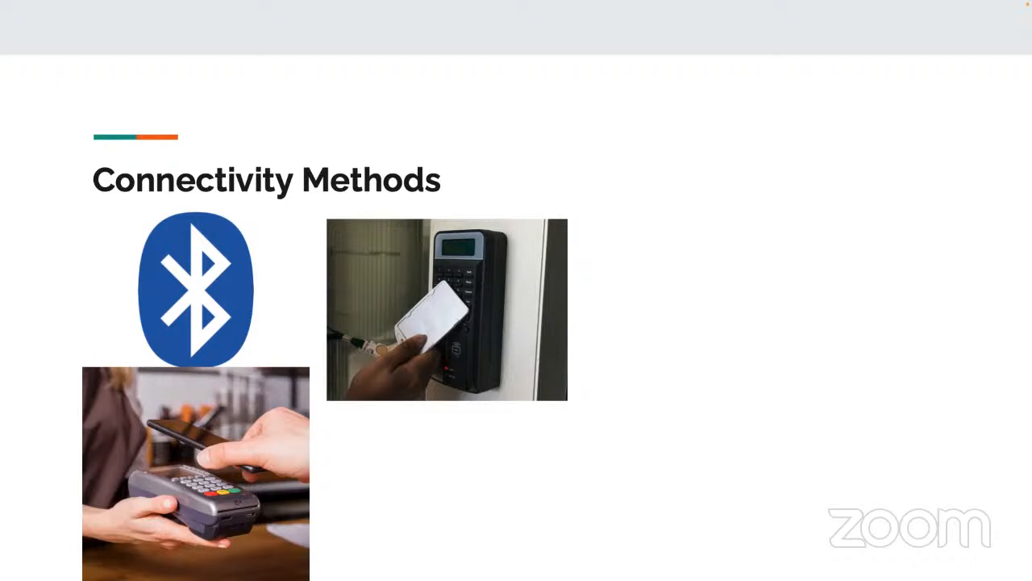
mouse_move(319, 334)
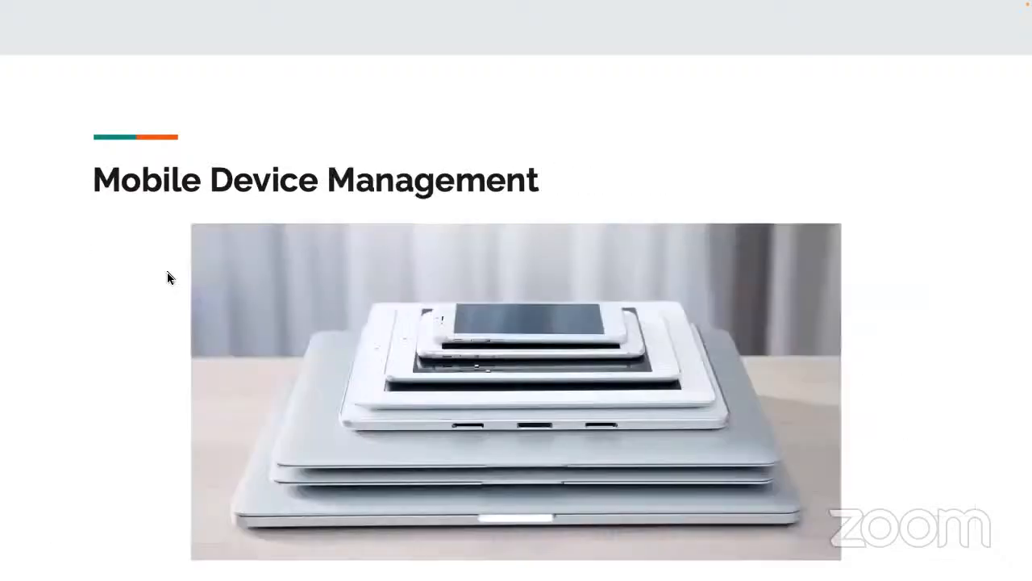
mouse_move(142, 252)
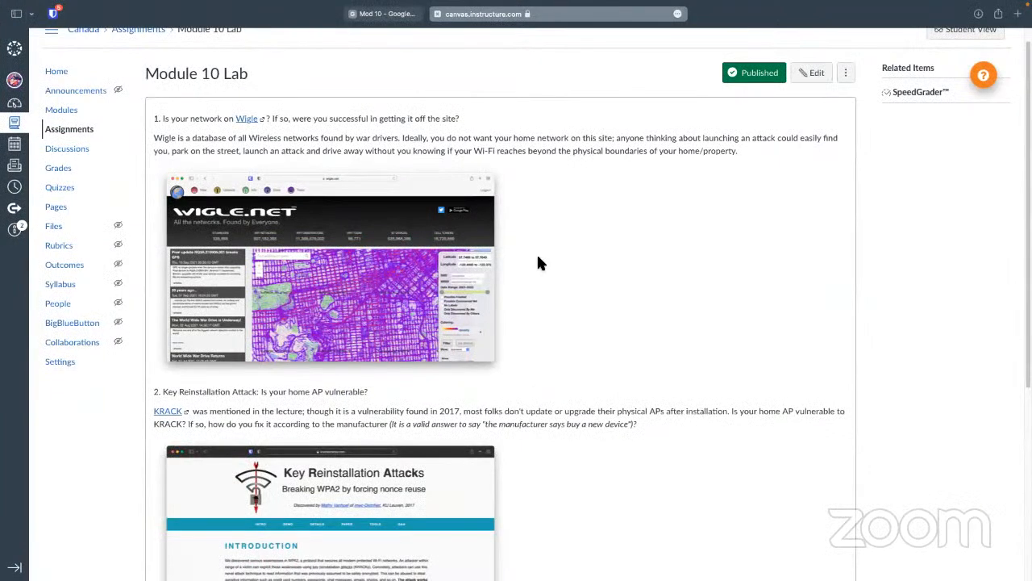
mouse_move(243, 136)
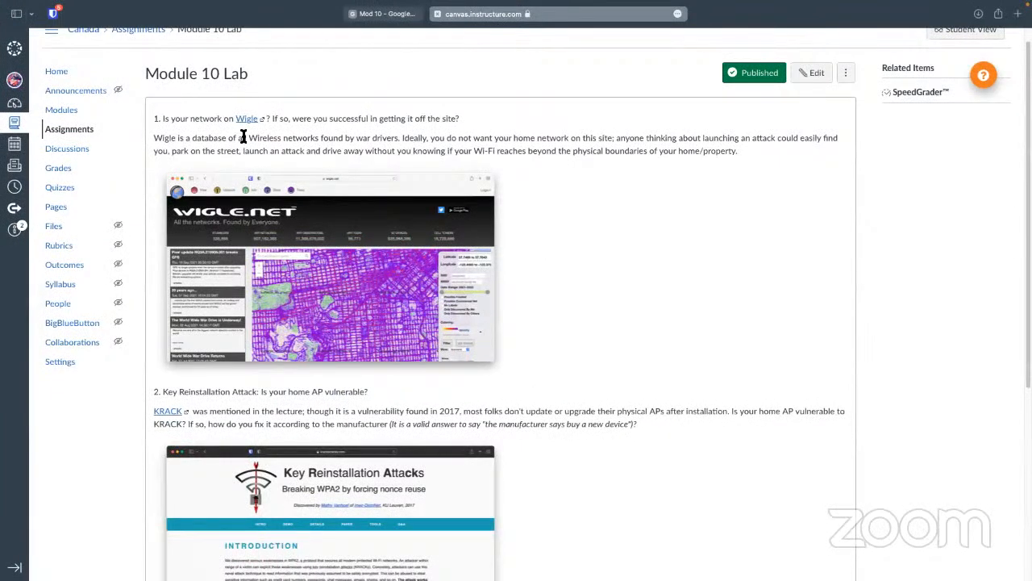
Follow the Wigle link in lab question 1 to load wigle.net
click(245, 119)
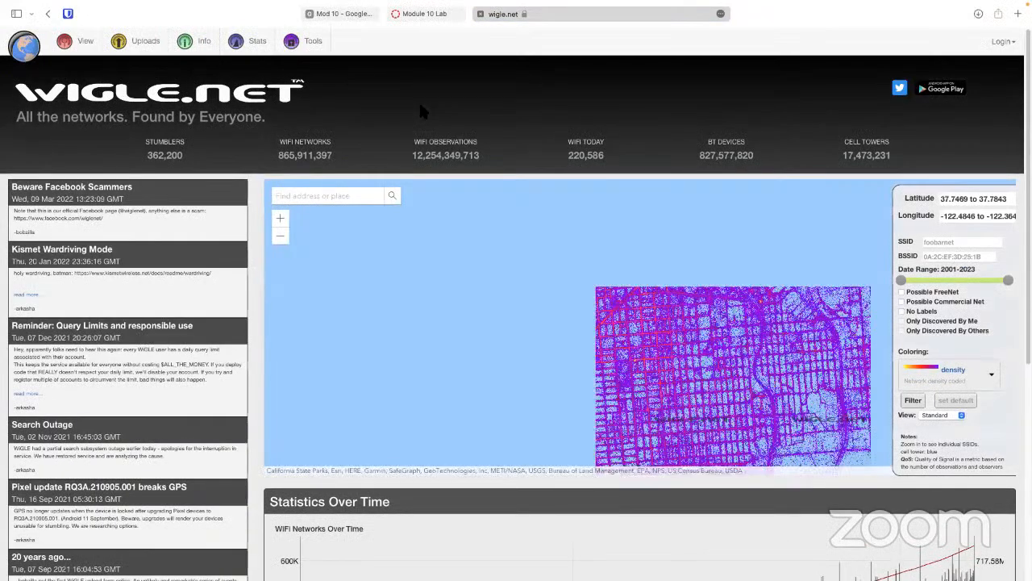
Zoom the WiGLE map from city-wide view down to street-level network dots
click(280, 218)
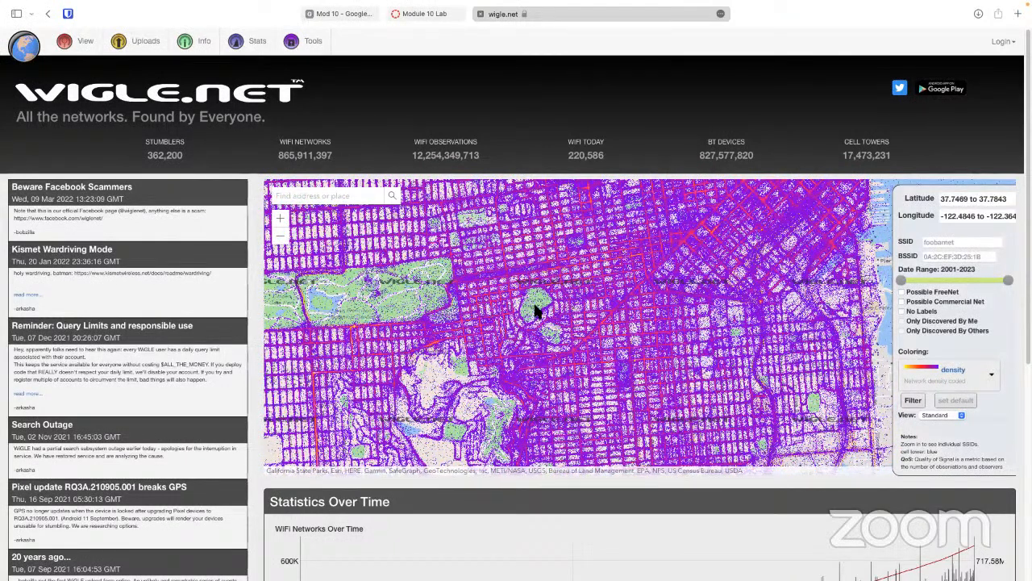
mouse_move(587, 308)
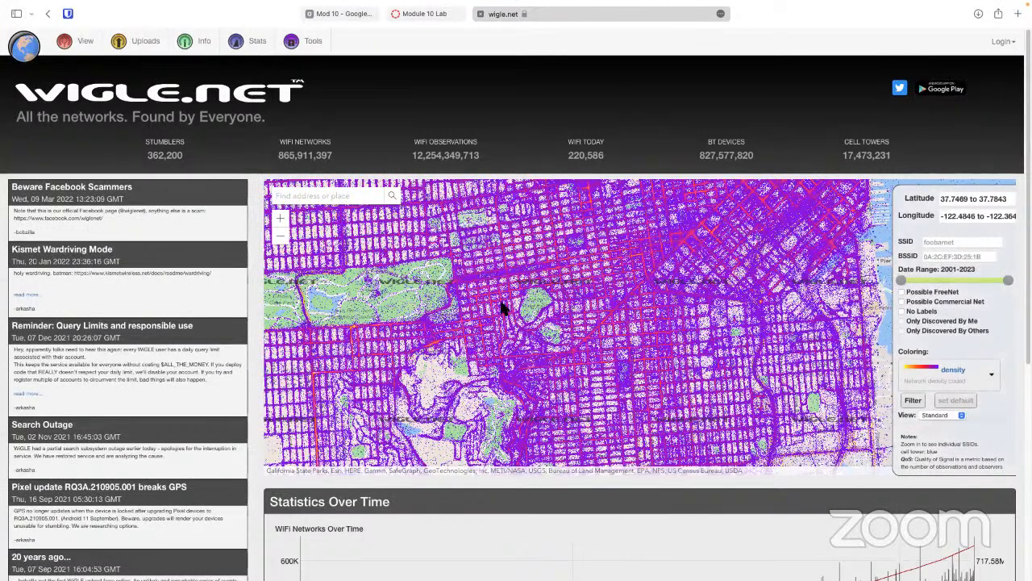
scroll(up, 3)
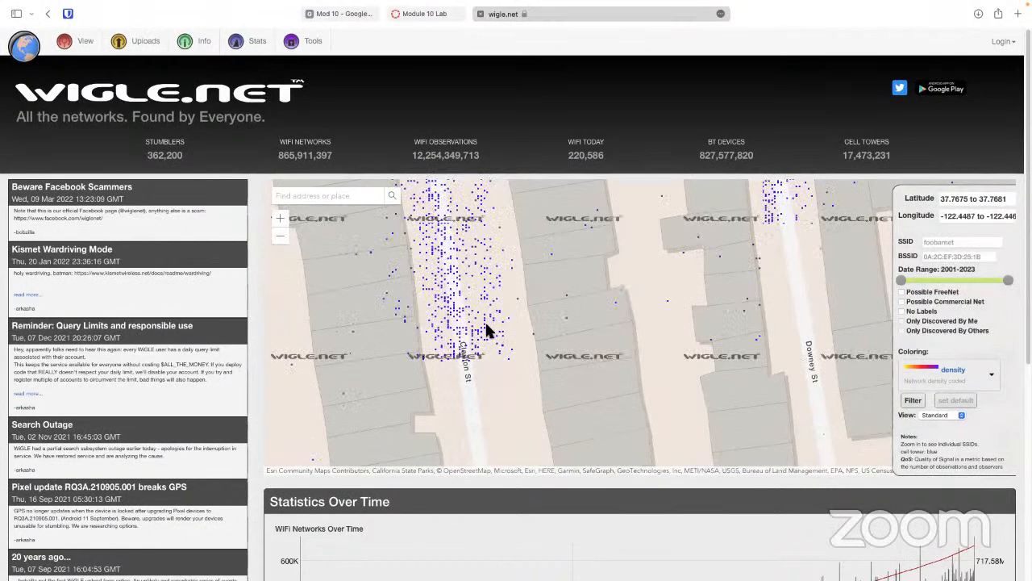
mouse_move(474, 287)
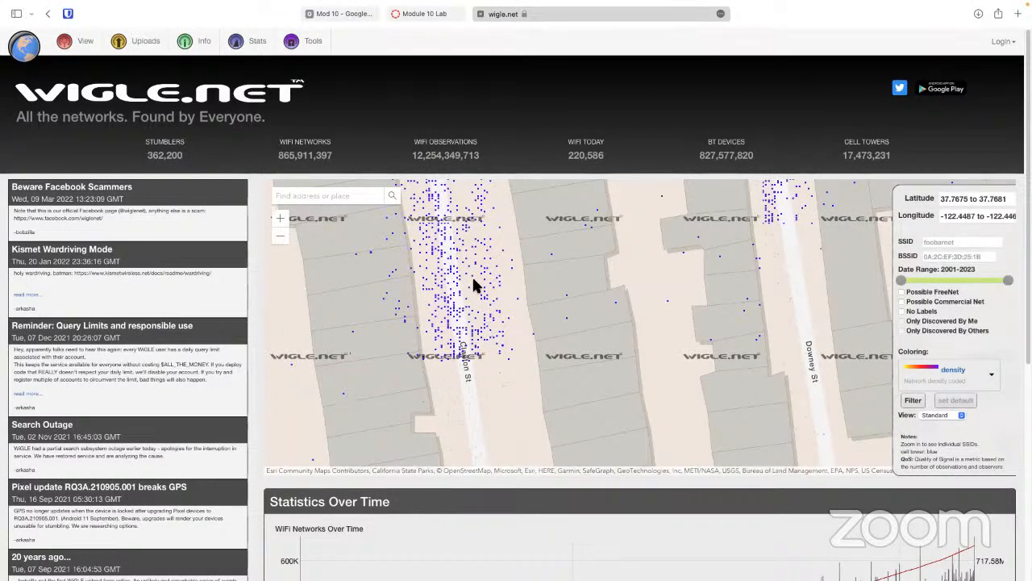
mouse_move(497, 245)
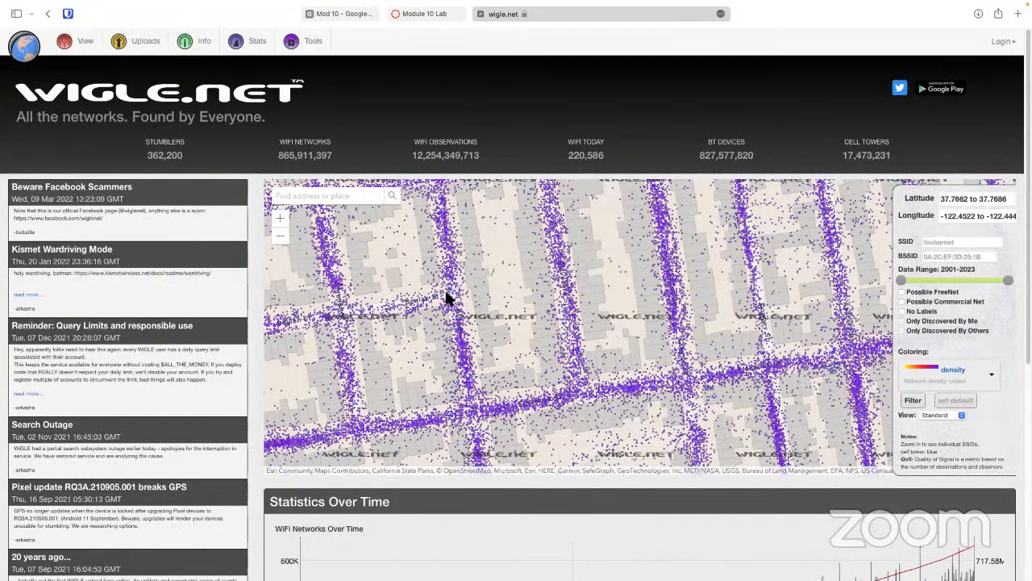
mouse_move(413, 248)
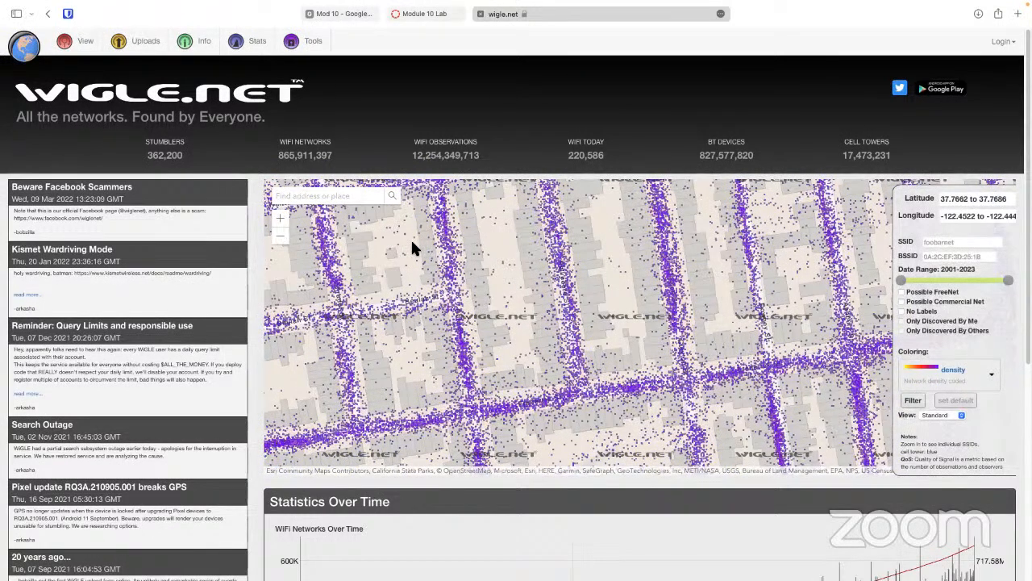
mouse_move(418, 252)
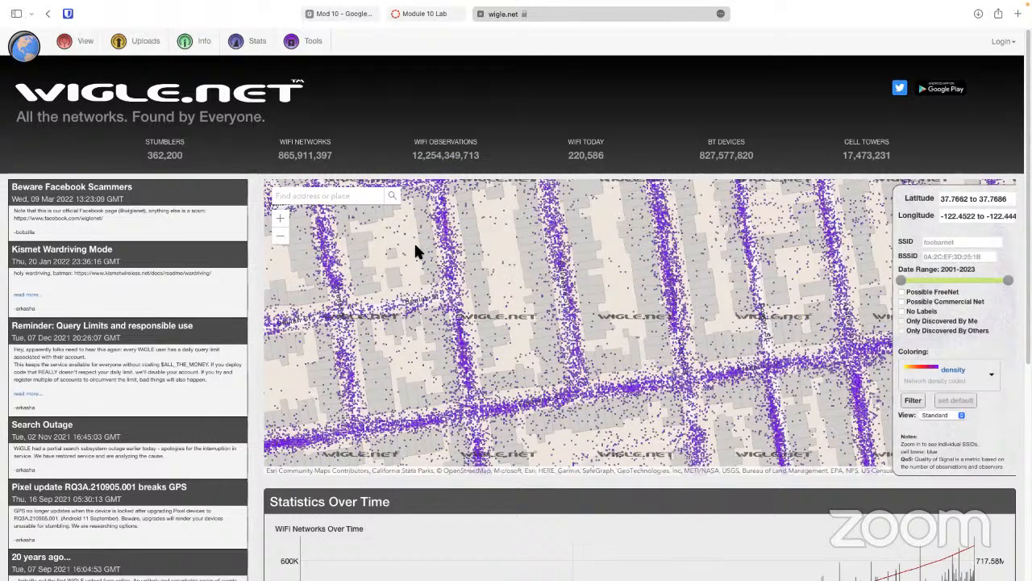
mouse_move(499, 305)
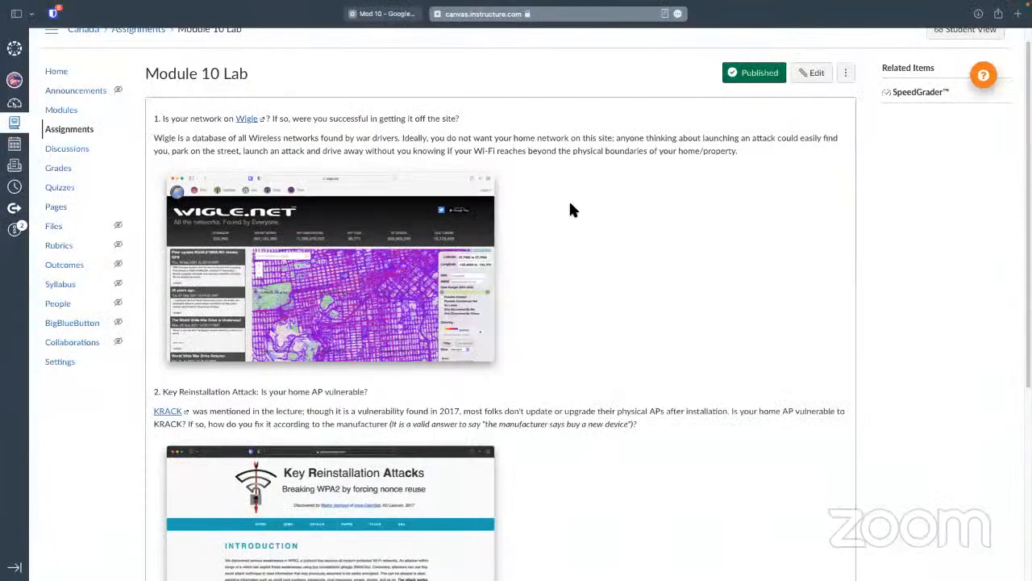
mouse_move(411, 161)
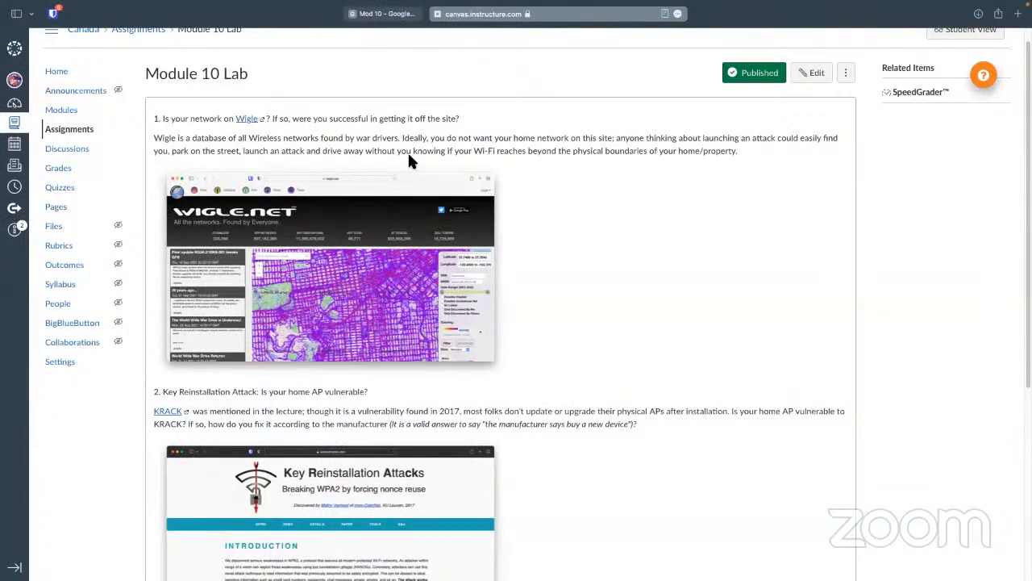
mouse_move(506, 129)
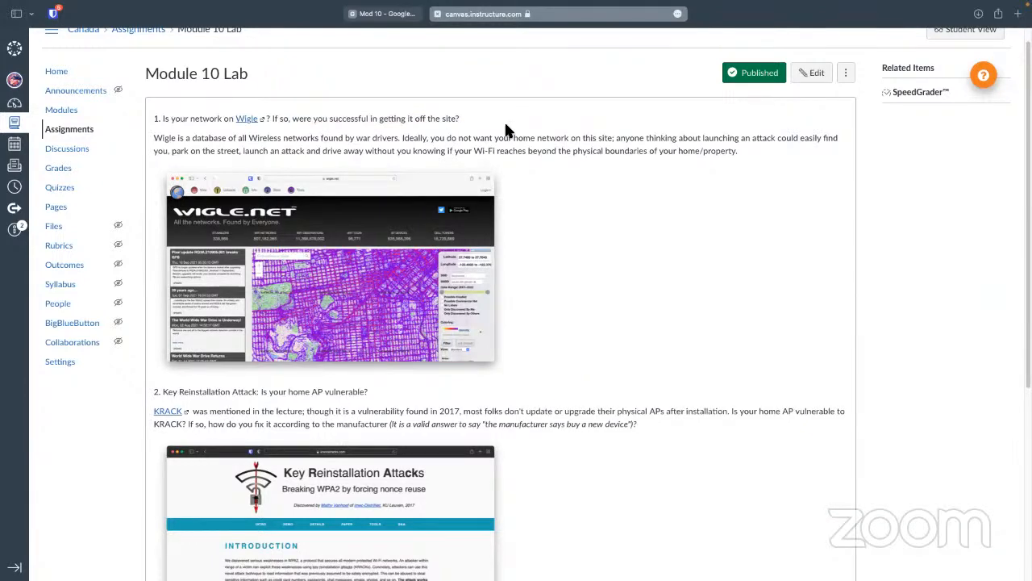
mouse_move(554, 289)
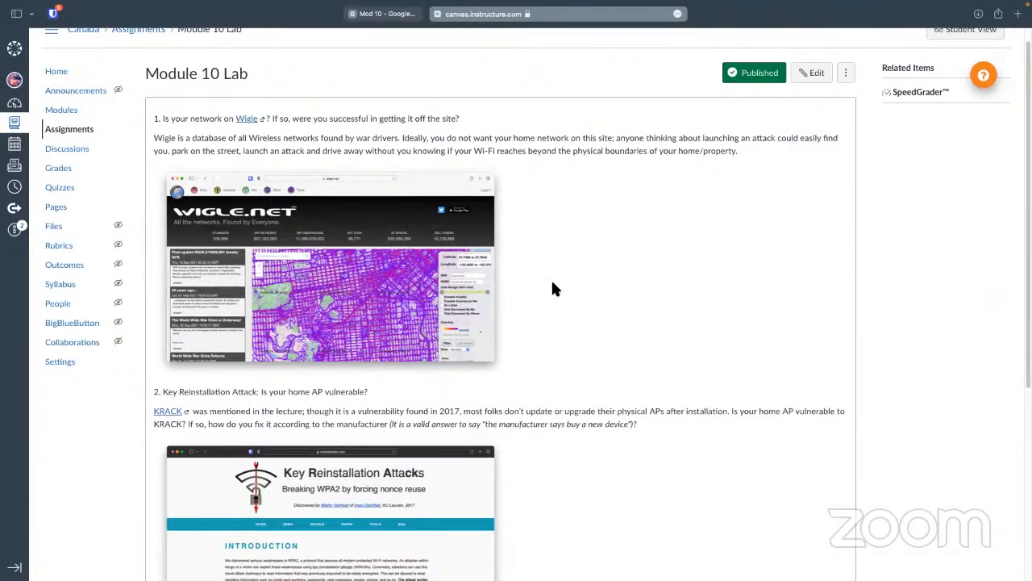
scroll(down, 3)
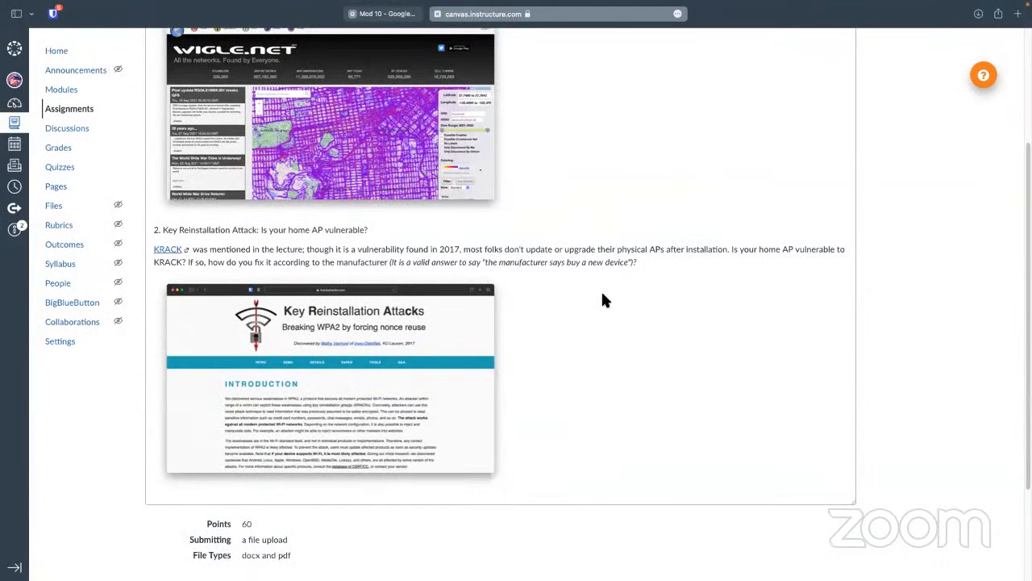
mouse_move(598, 258)
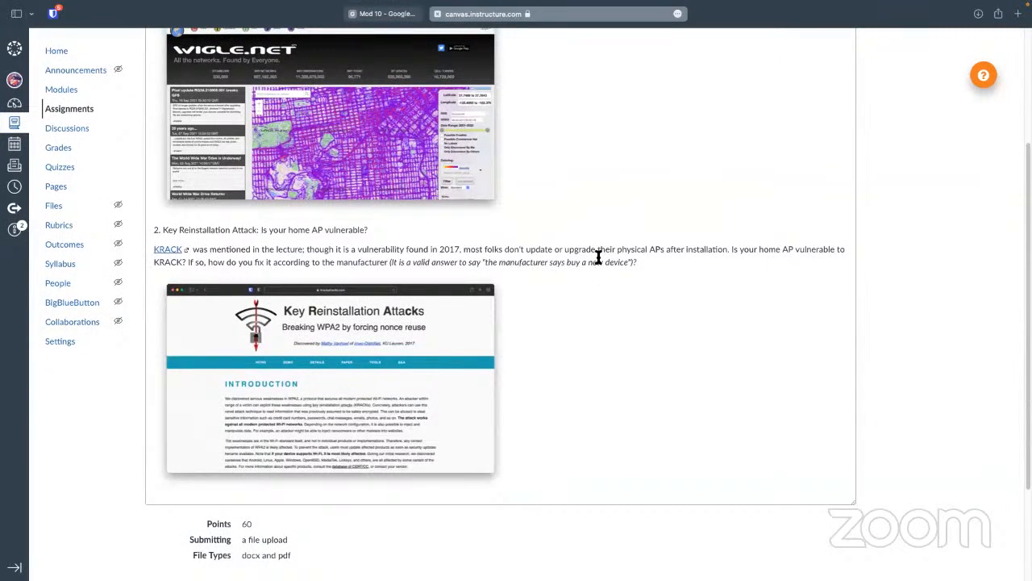
mouse_move(299, 256)
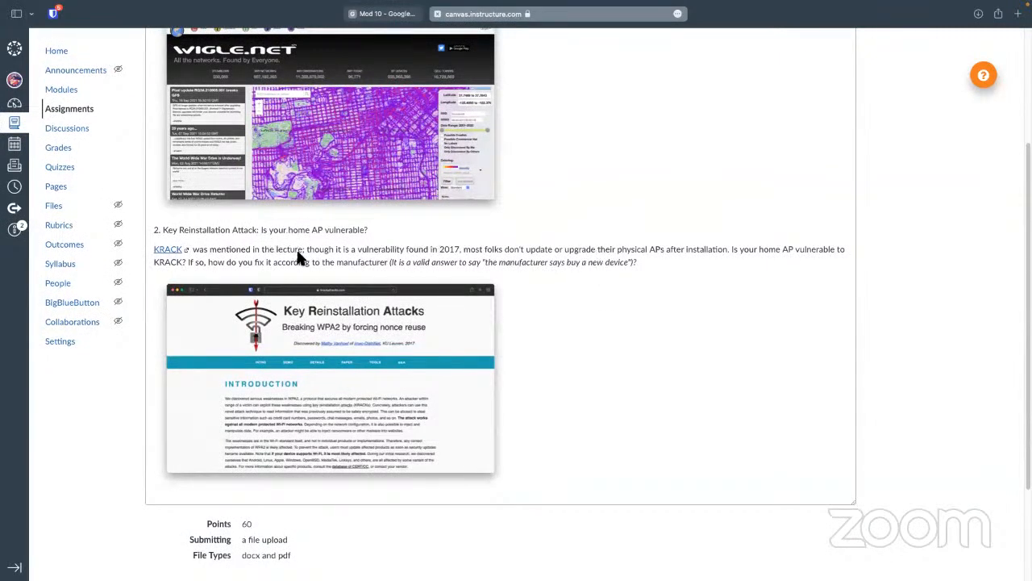
mouse_move(579, 345)
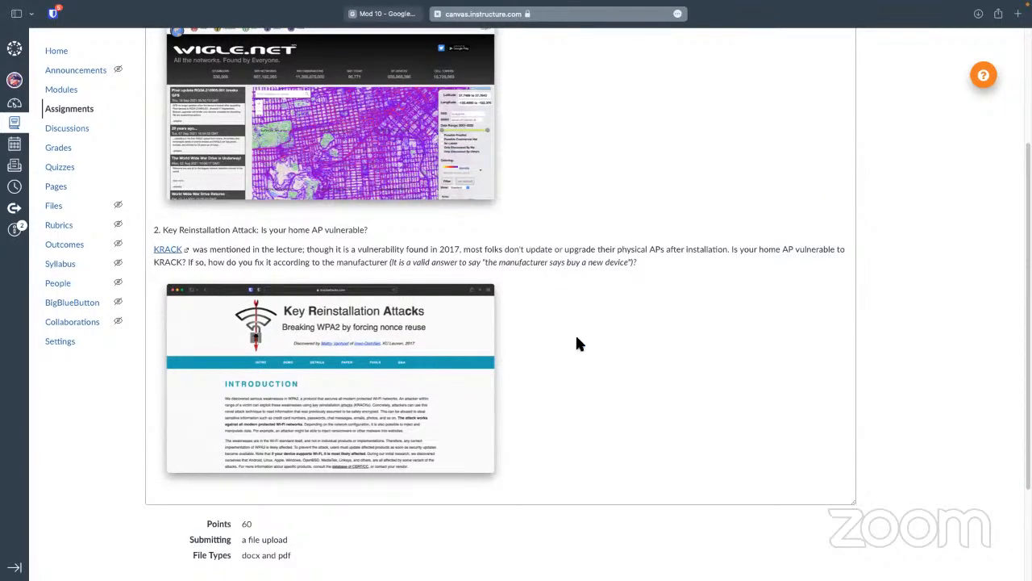
mouse_move(584, 341)
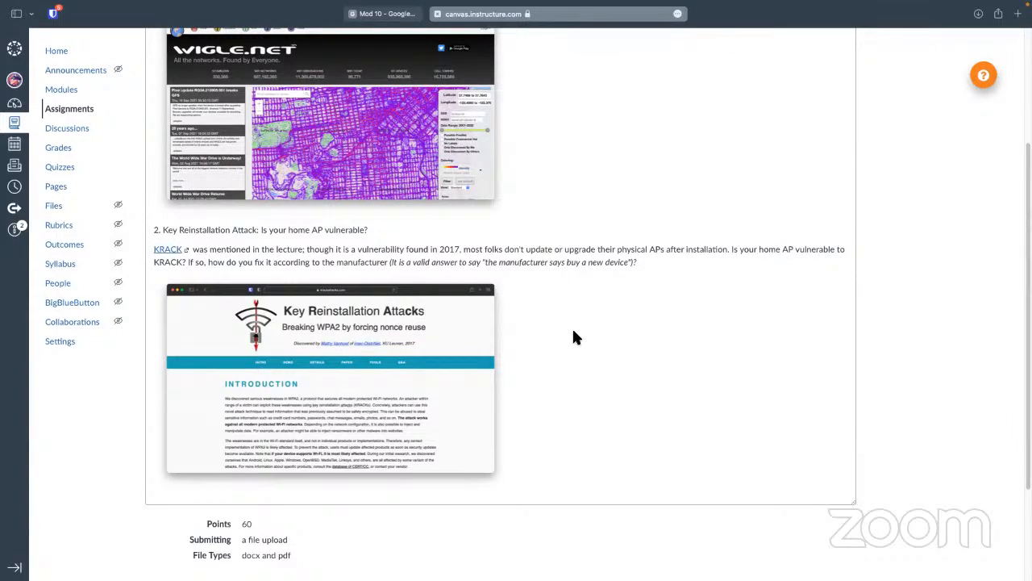
mouse_move(542, 278)
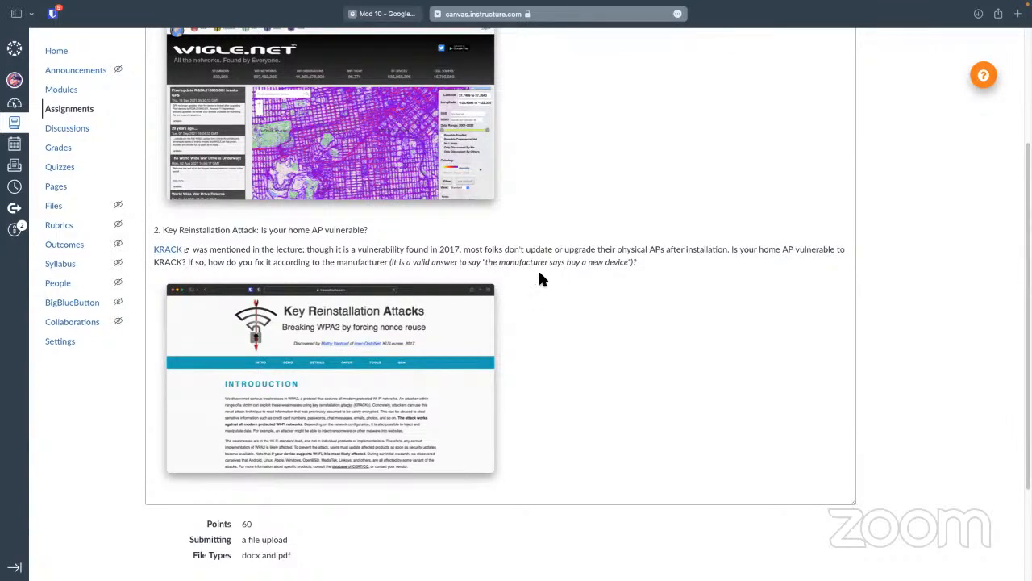
mouse_move(545, 300)
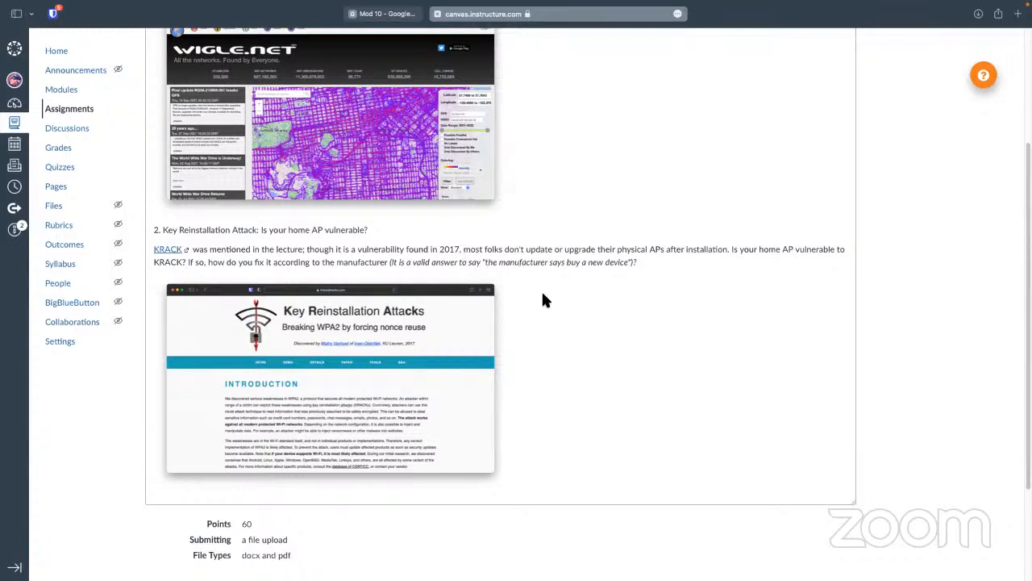
mouse_move(542, 297)
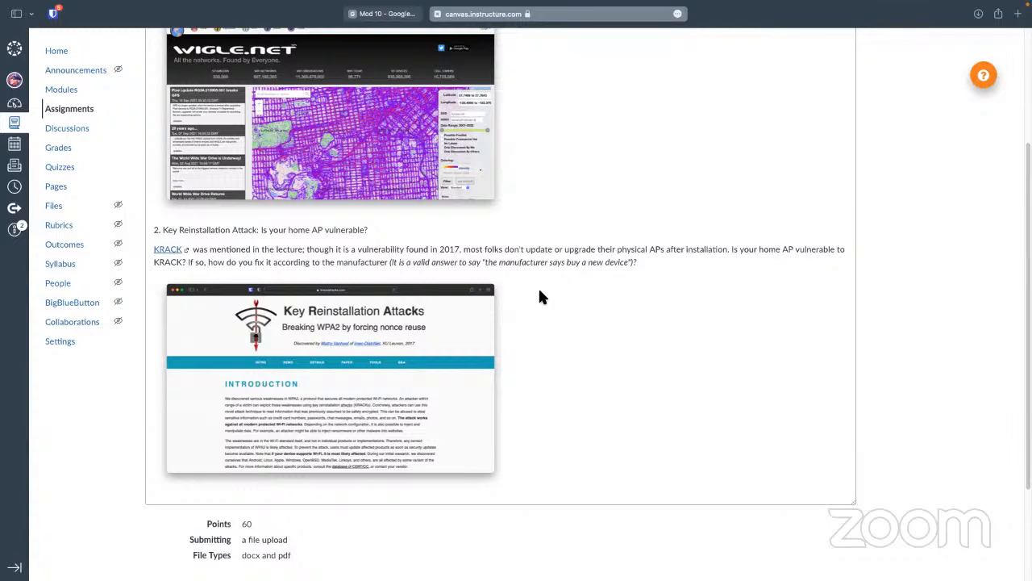
mouse_move(397, 257)
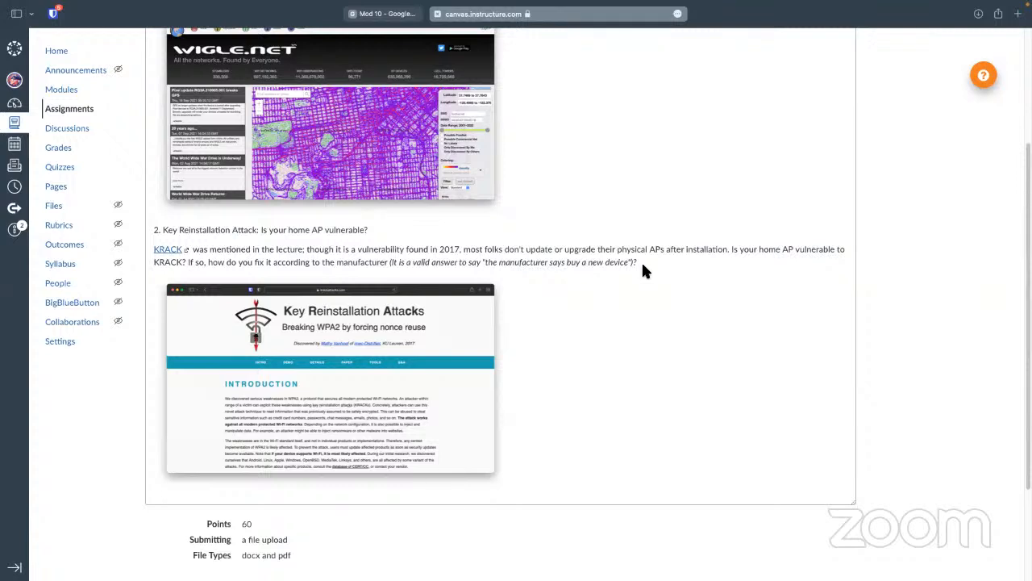
mouse_move(553, 248)
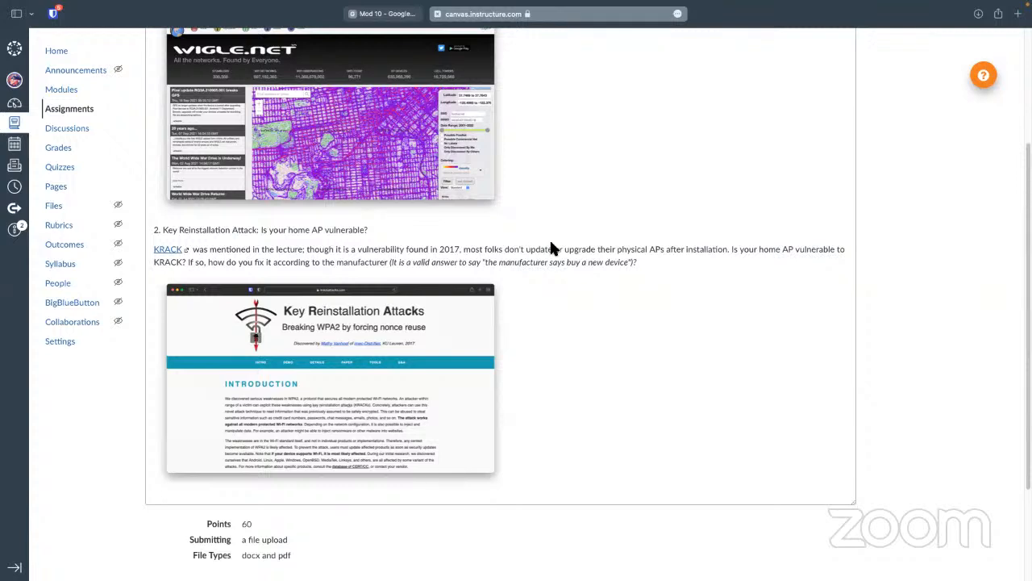